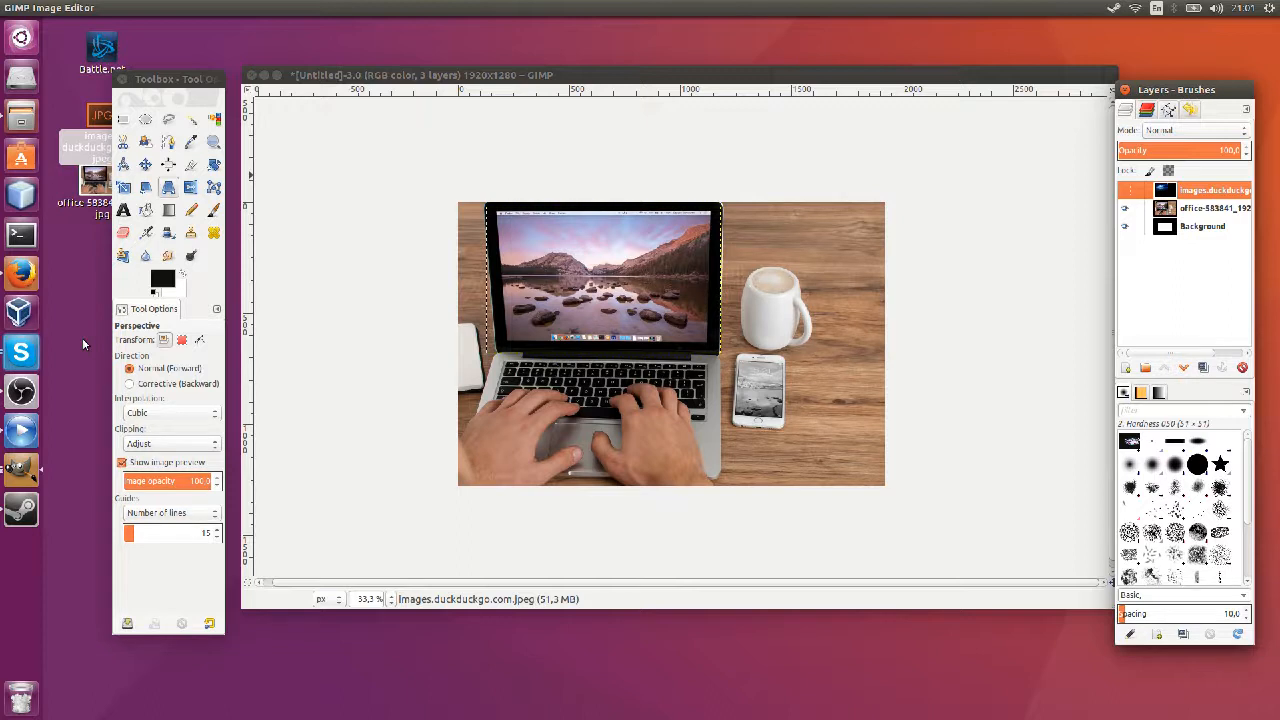
# Step: Turn on visibility of the images.duckduckgo layer to show the blue seascape
pyautogui.click(1127, 190)
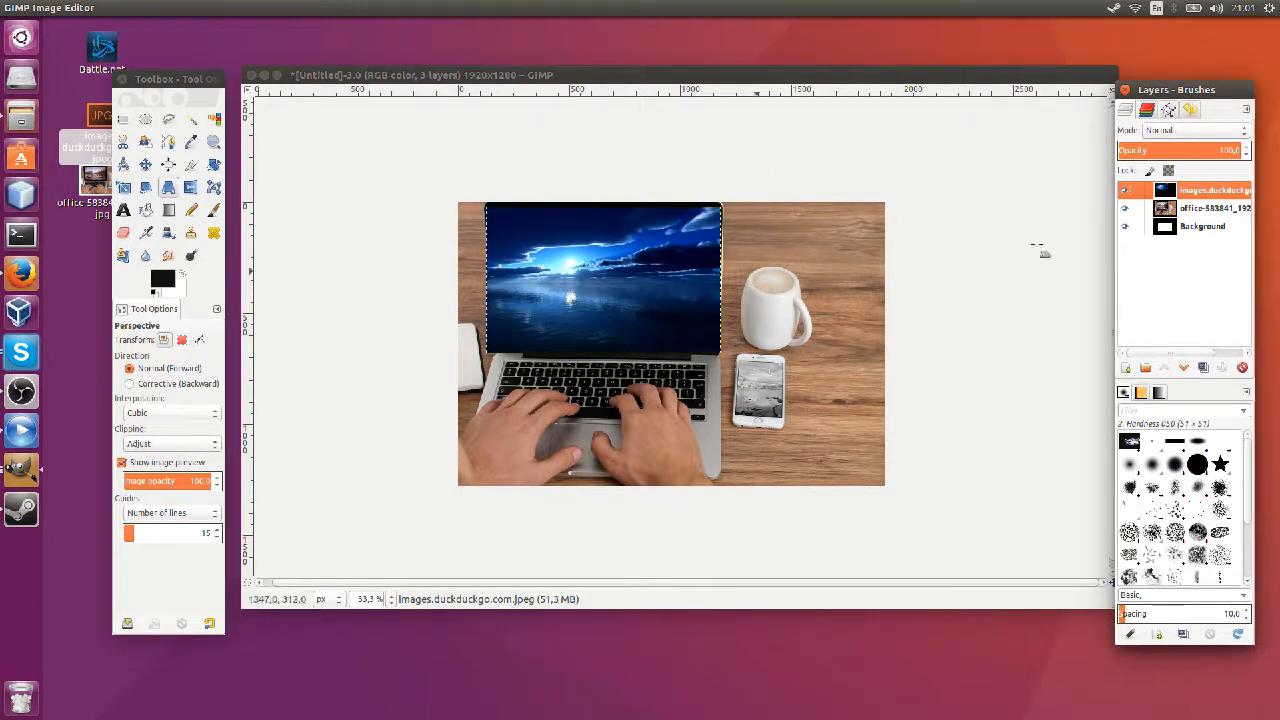
pyautogui.moveTo(715, 385)
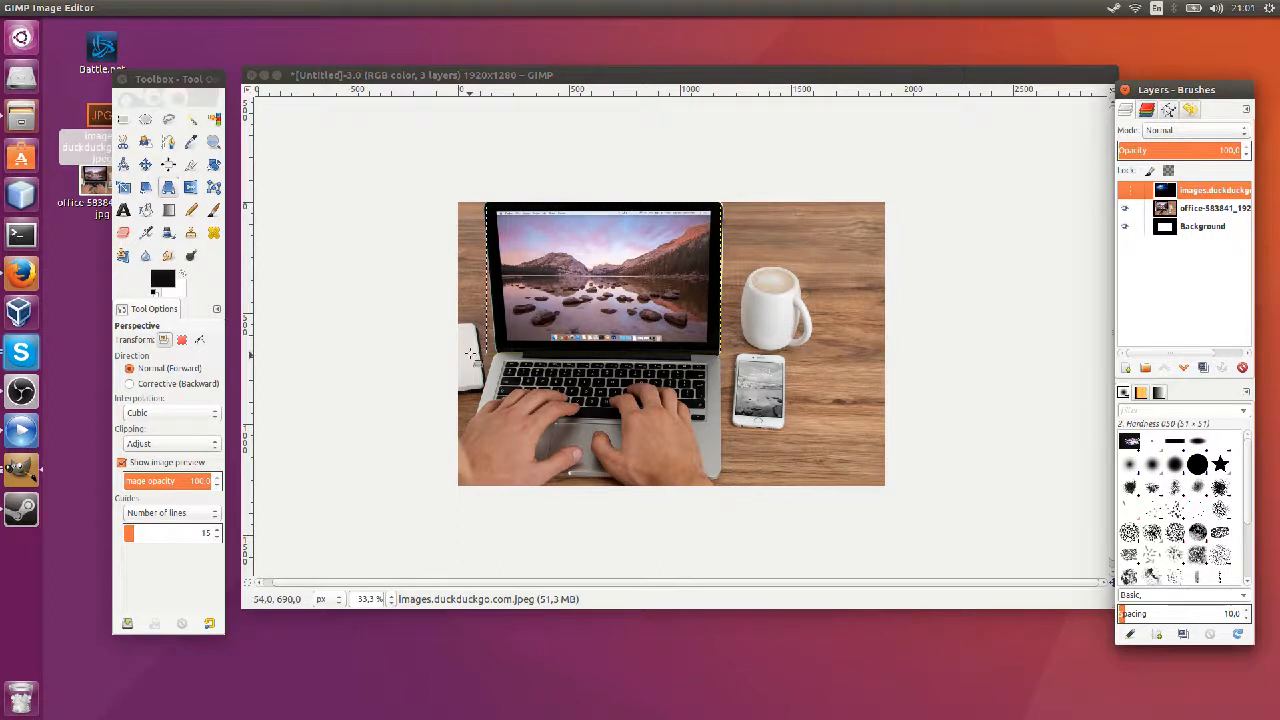
pyautogui.moveTo(583, 213)
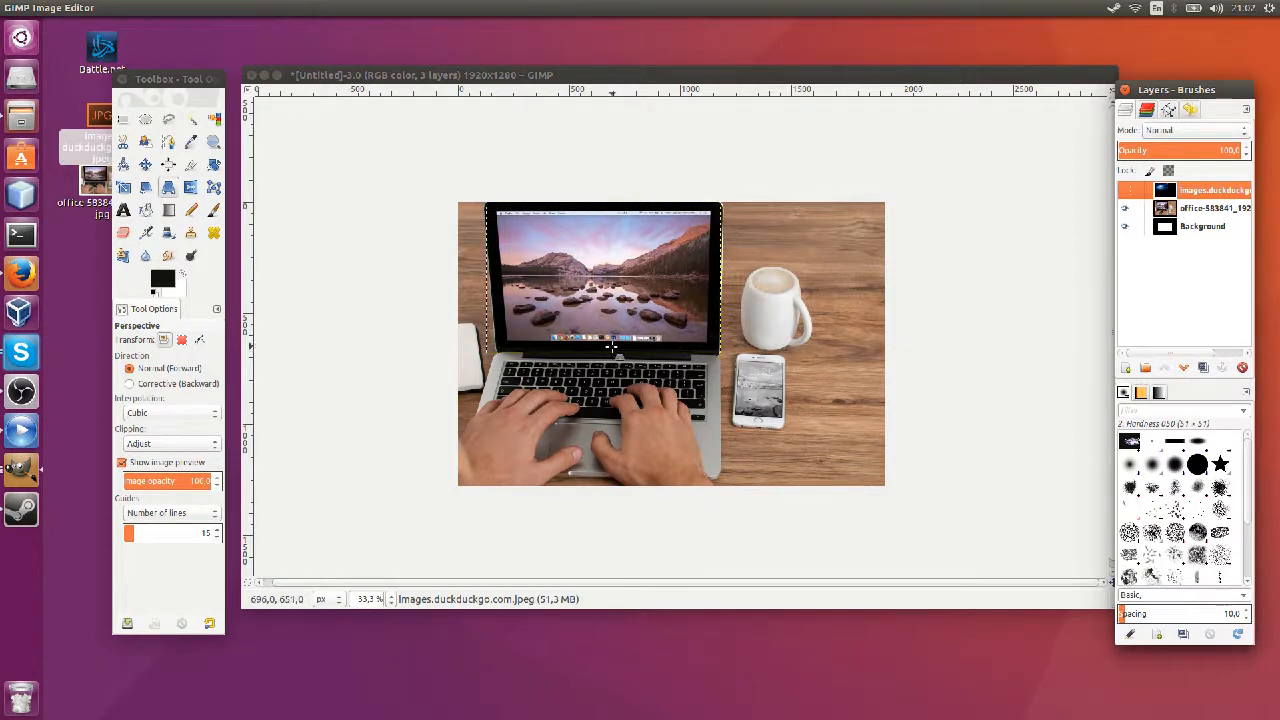
pyautogui.moveTo(510, 215)
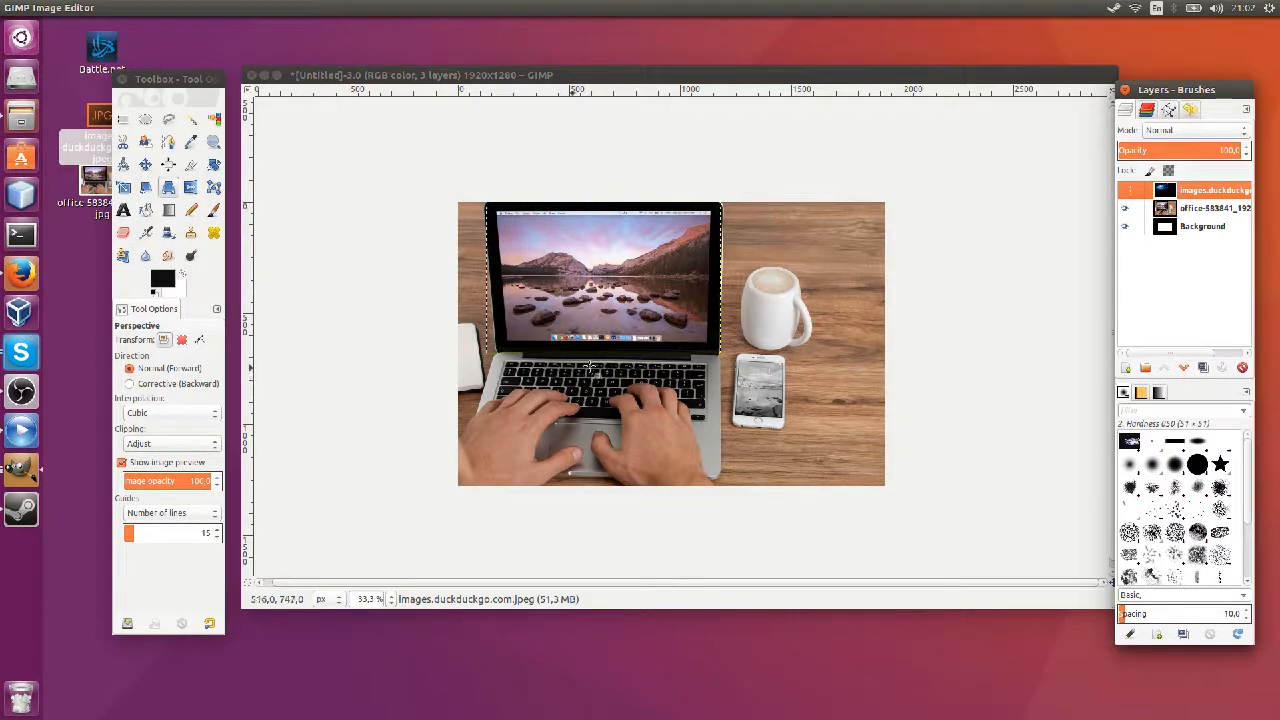
pyautogui.moveTo(760, 340)
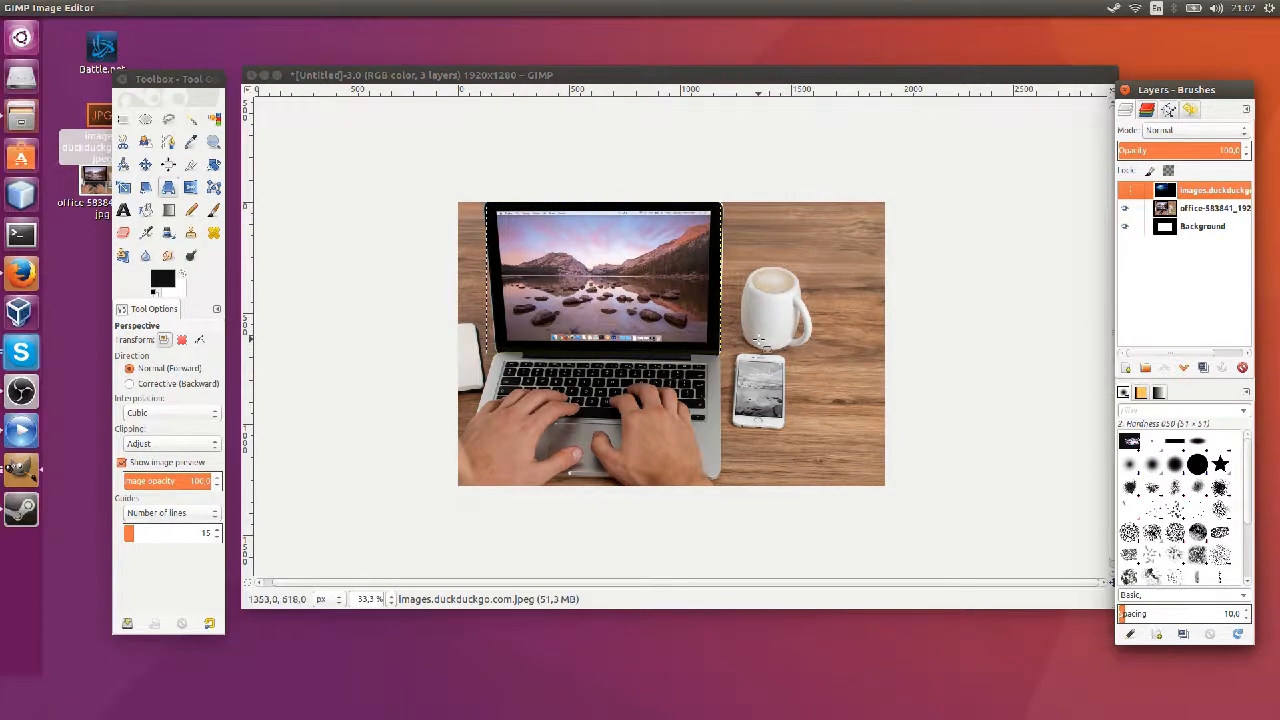
pyautogui.moveTo(490, 280)
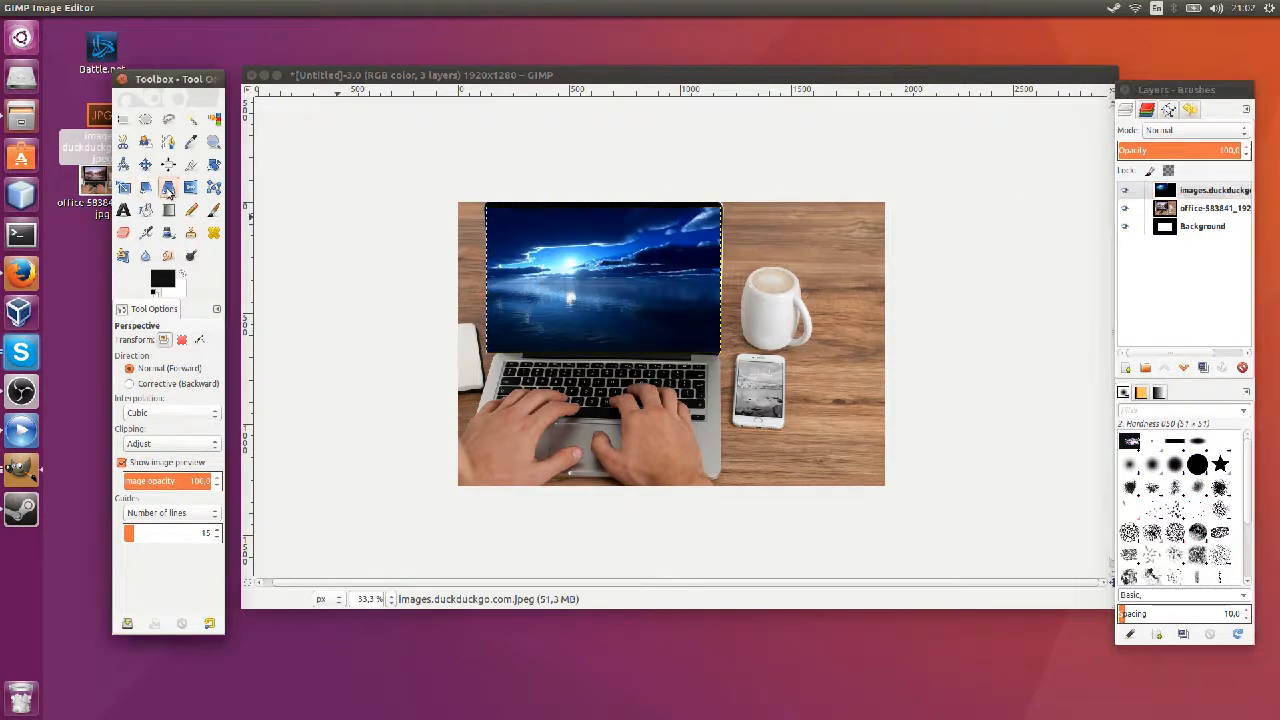
pyautogui.moveTo(168, 188)
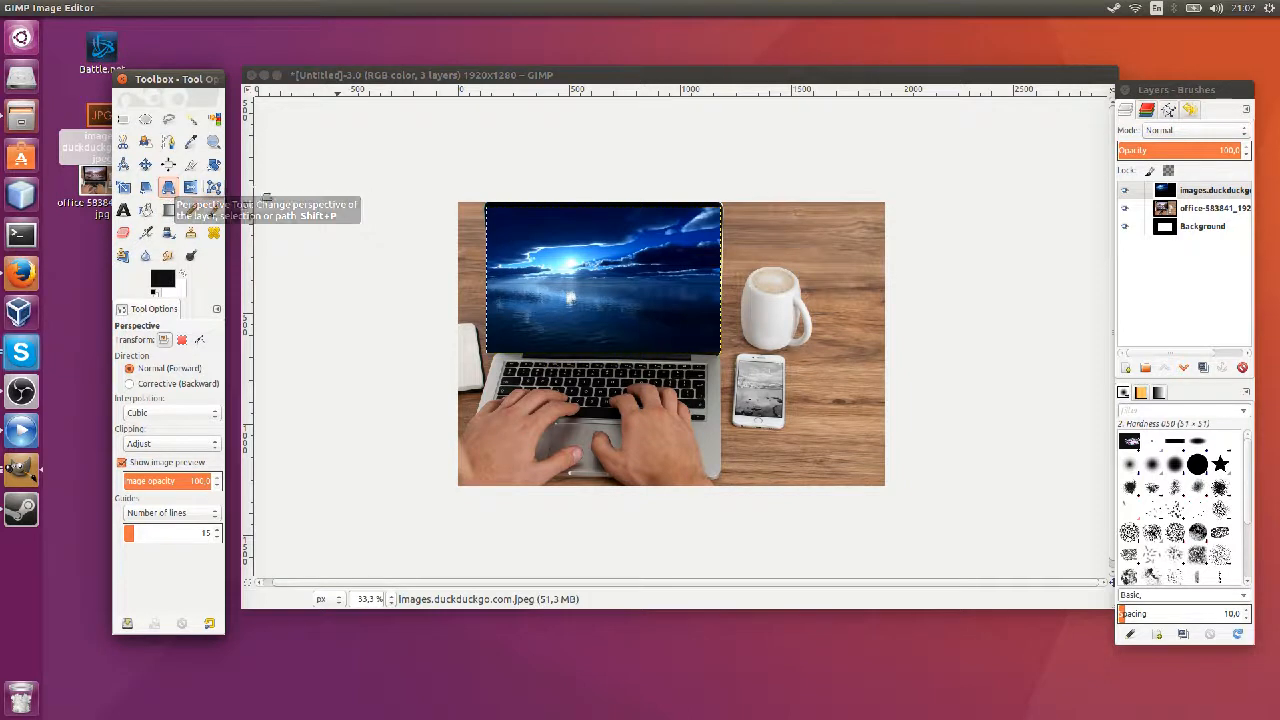
pyautogui.moveTo(477, 245)
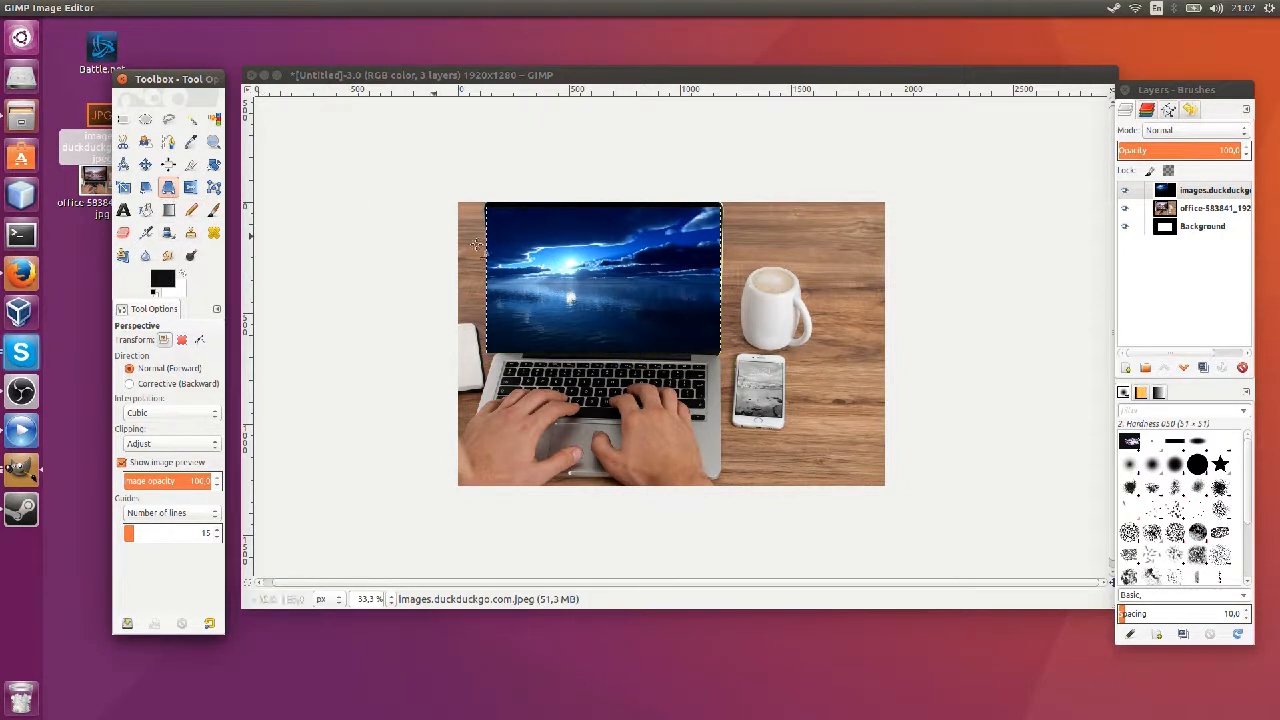
# Step: Start a perspective warp on the wallpaper and pull its lower-right corner inward
pyautogui.click(600, 280)
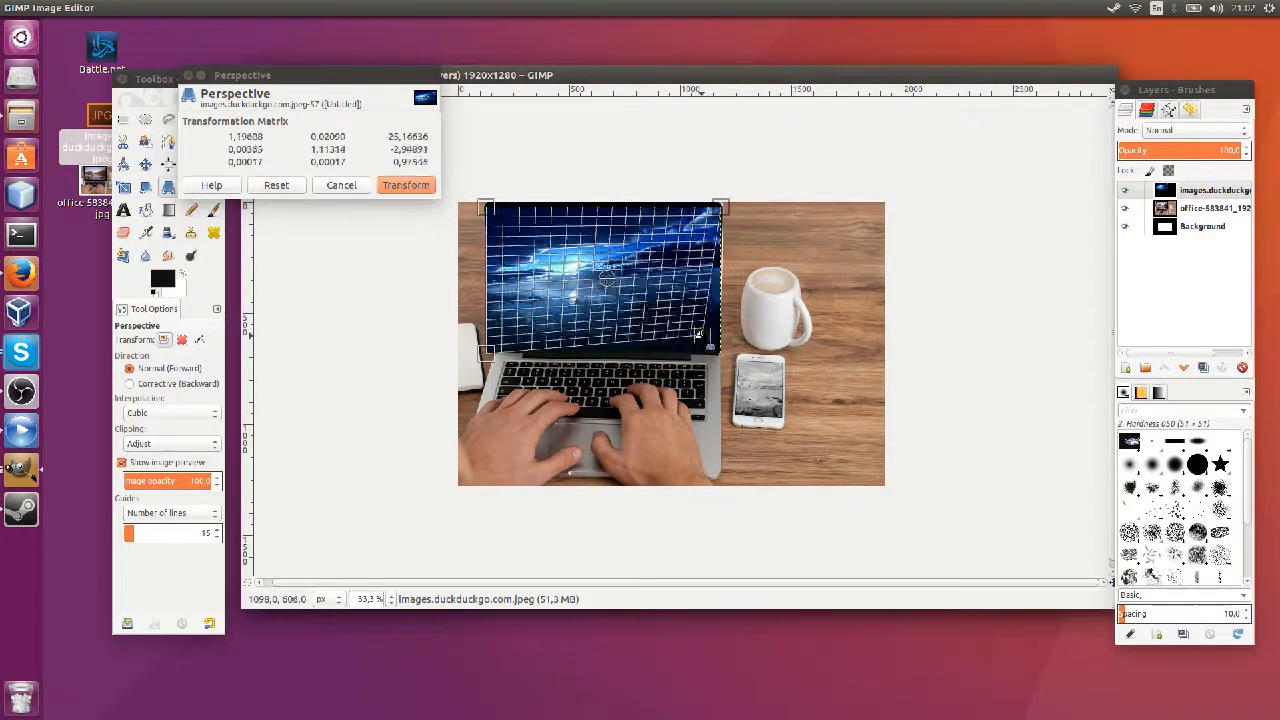
pyautogui.moveTo(700, 335); pyautogui.dragTo(718, 350)
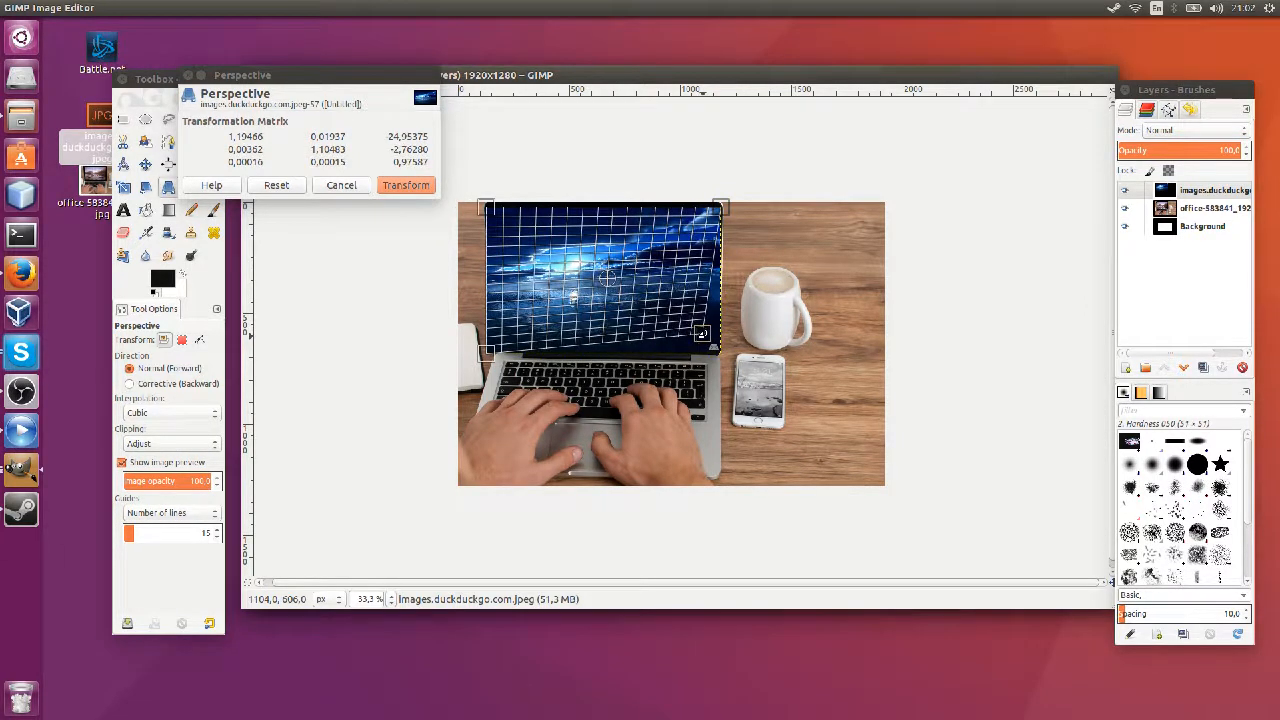
pyautogui.moveTo(880, 298)
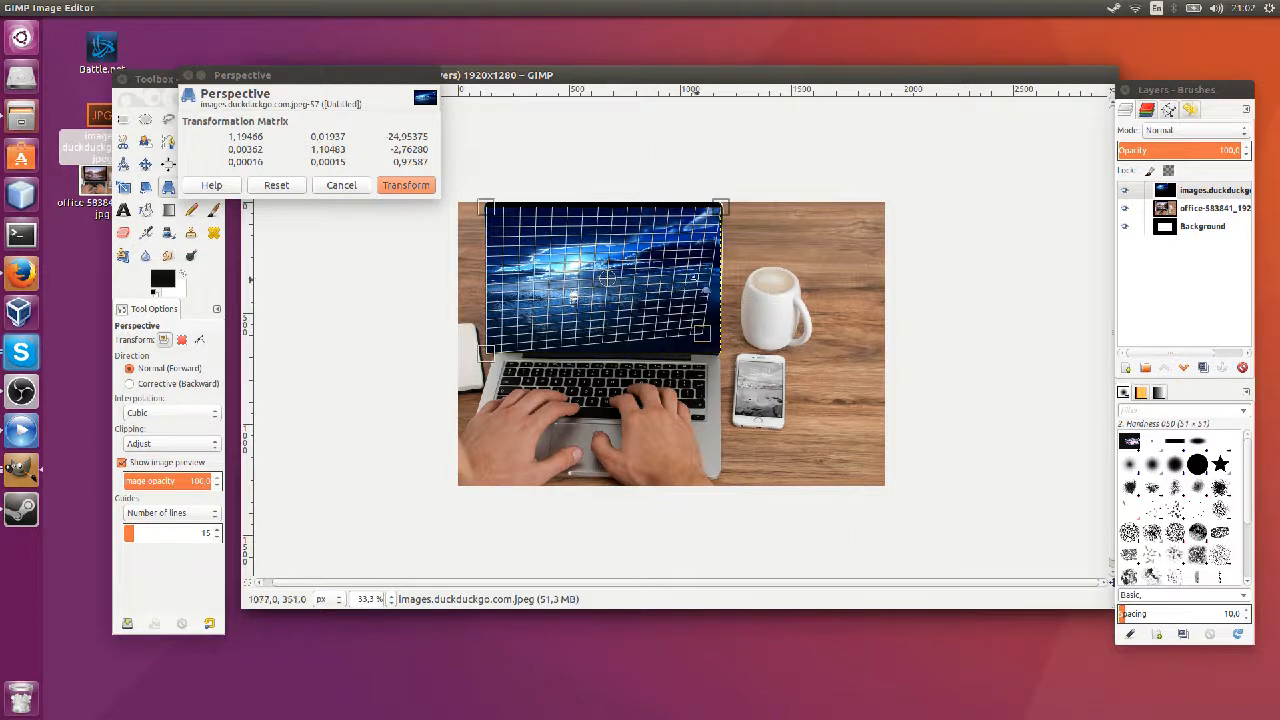
# Step: Drag the wallpaper's upper-right, left and lower-left corners onto the screen corners
pyautogui.click(276, 185)
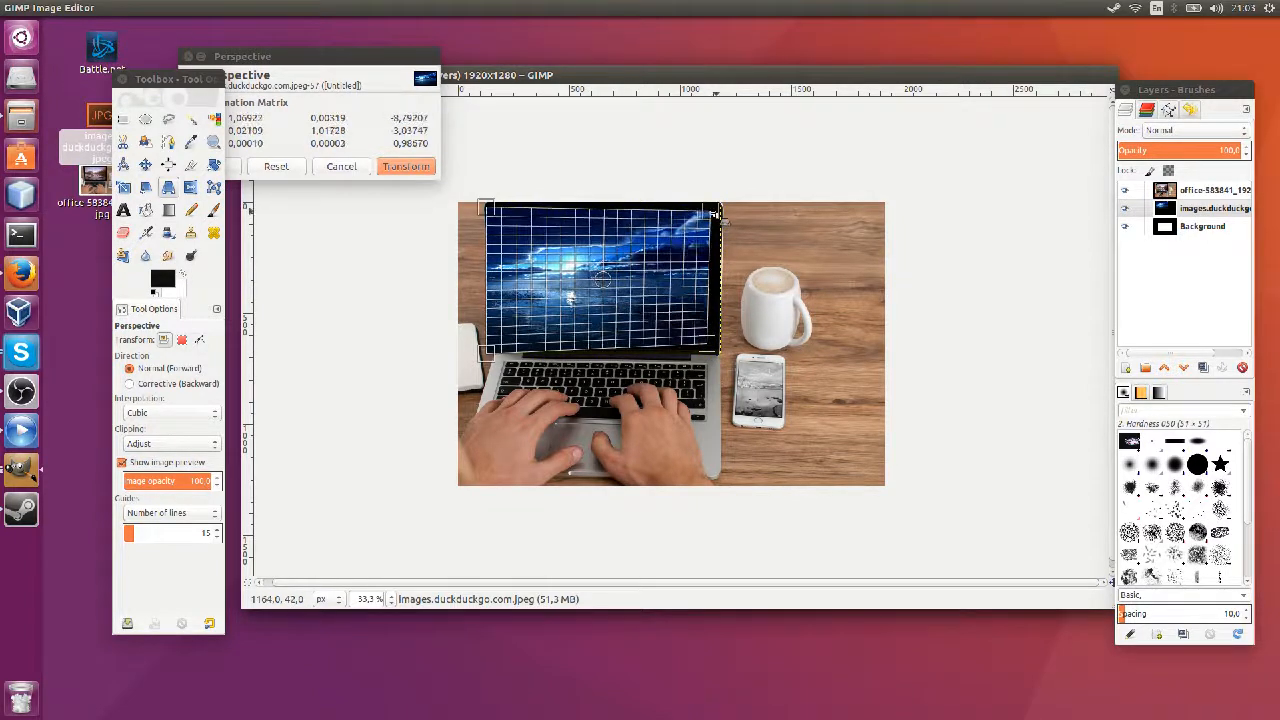
pyautogui.moveTo(718, 213); pyautogui.dragTo(625, 213)
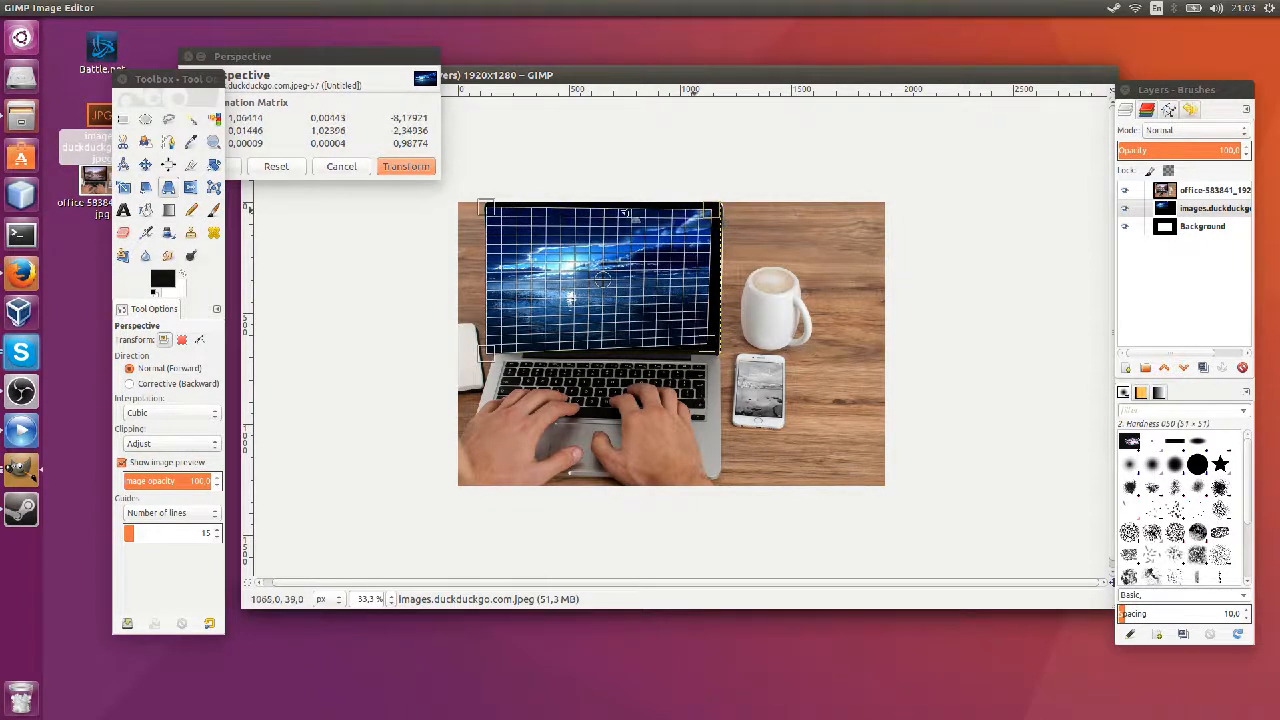
pyautogui.moveTo(485, 208); pyautogui.dragTo(510, 215)
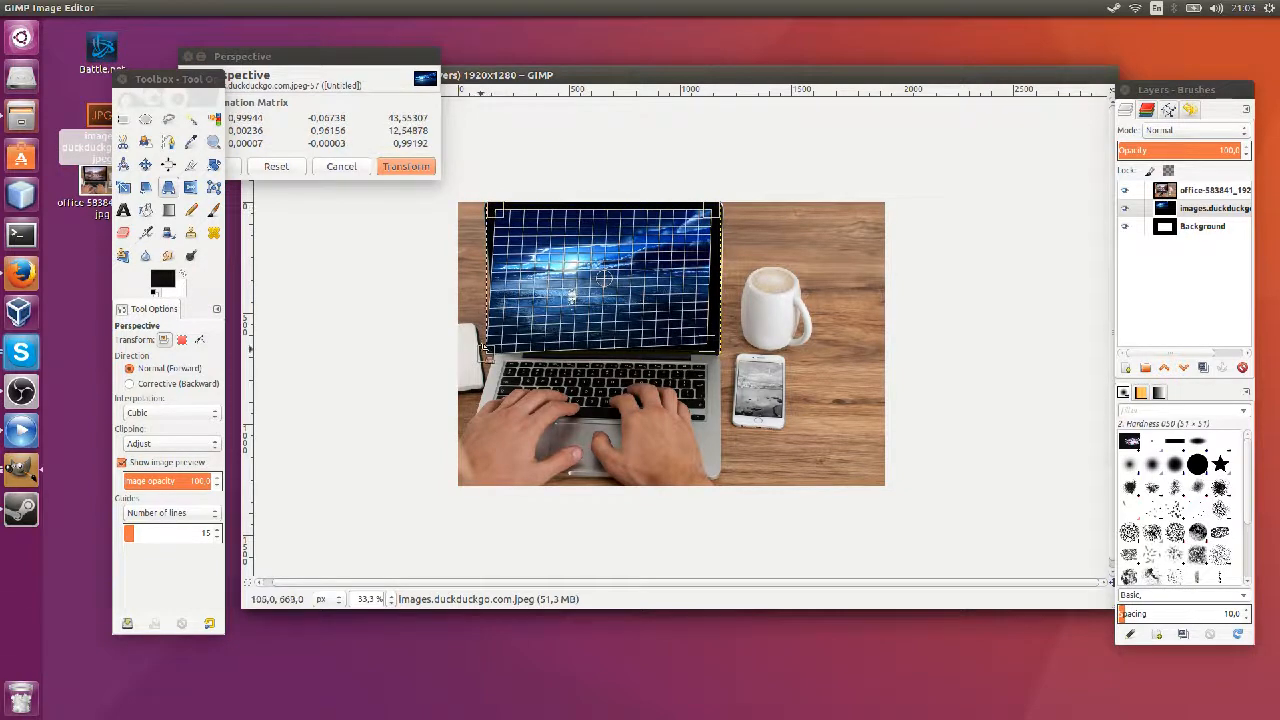
pyautogui.moveTo(490, 352); pyautogui.dragTo(505, 340)
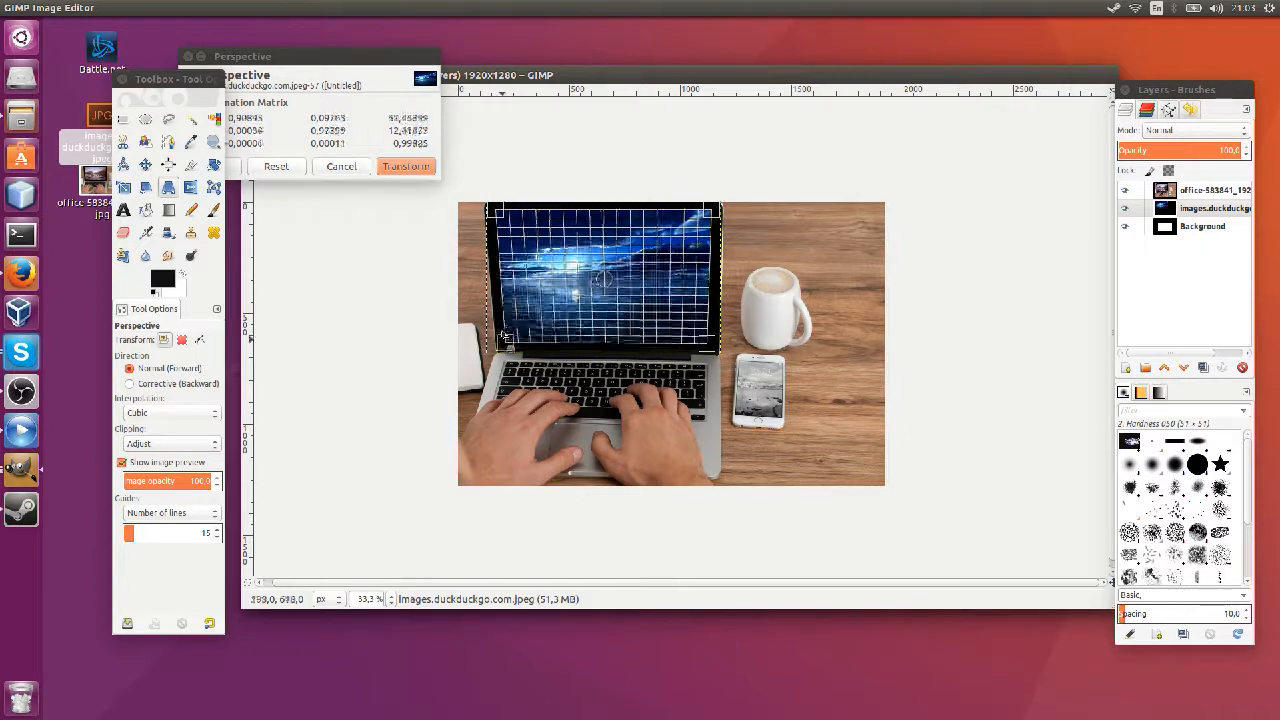
# Step: Refine the lower-right and upper corners to match the laptop screen edges
pyautogui.moveTo(505, 340); pyautogui.dragTo(505, 347)
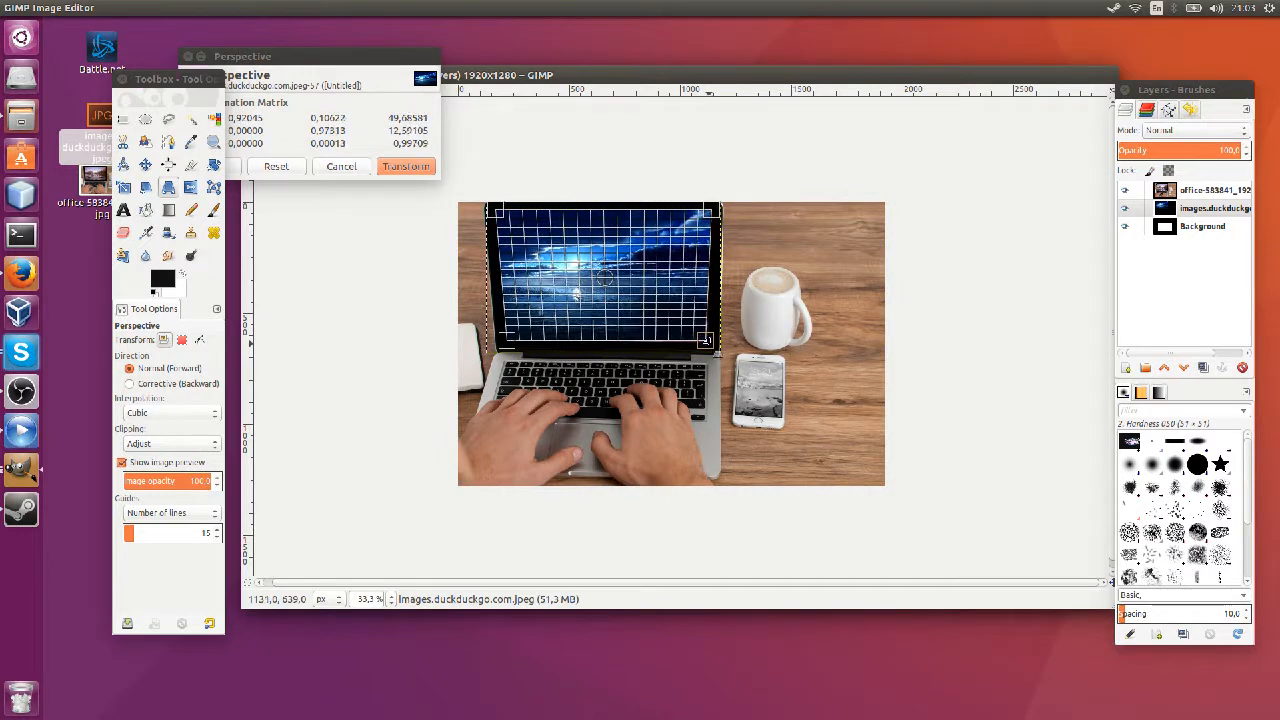
pyautogui.moveTo(705, 341); pyautogui.dragTo(712, 210)
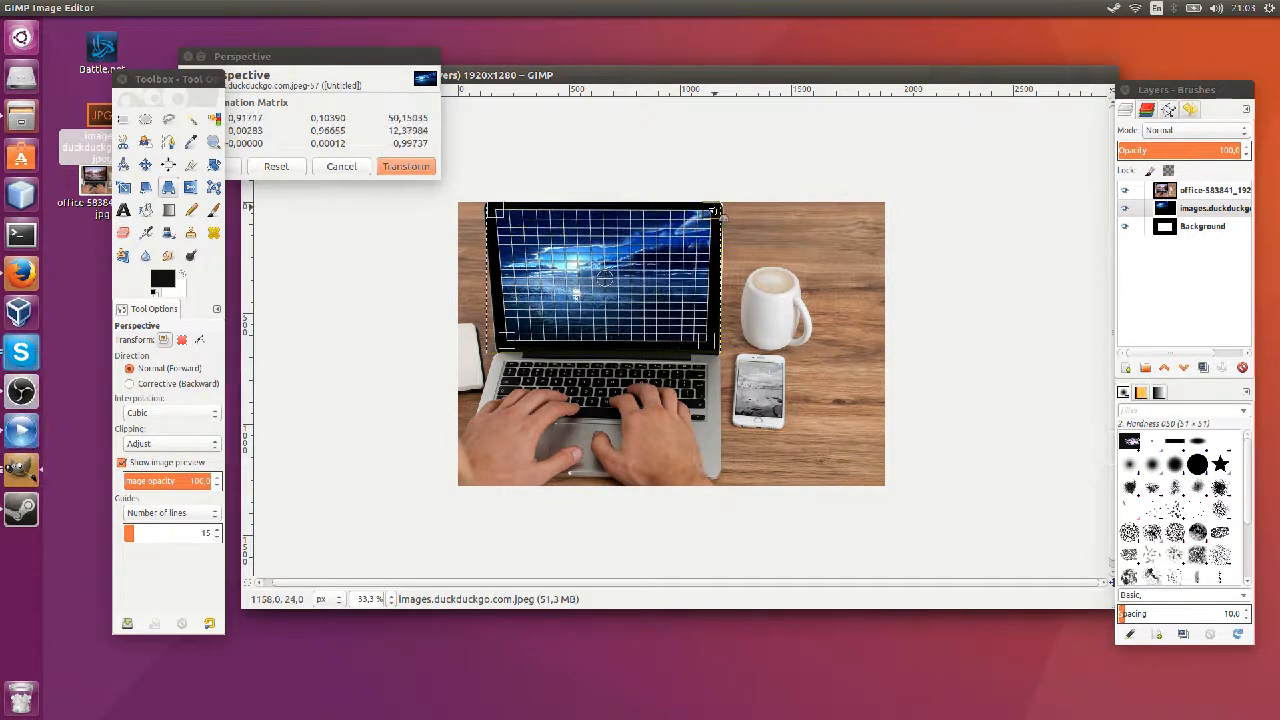
pyautogui.moveTo(713, 212); pyautogui.dragTo(497, 211)
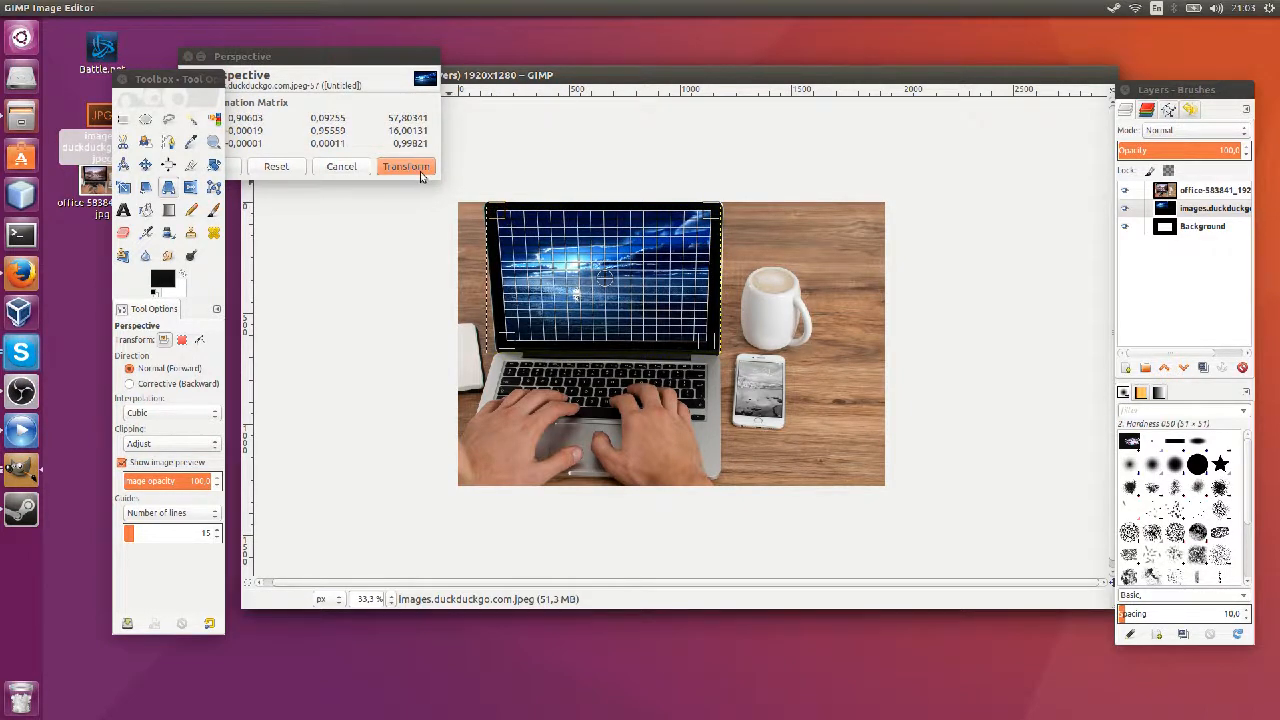
# Step: Apply the perspective transform, placing the seascape inside the laptop screen
pyautogui.click(405, 166)
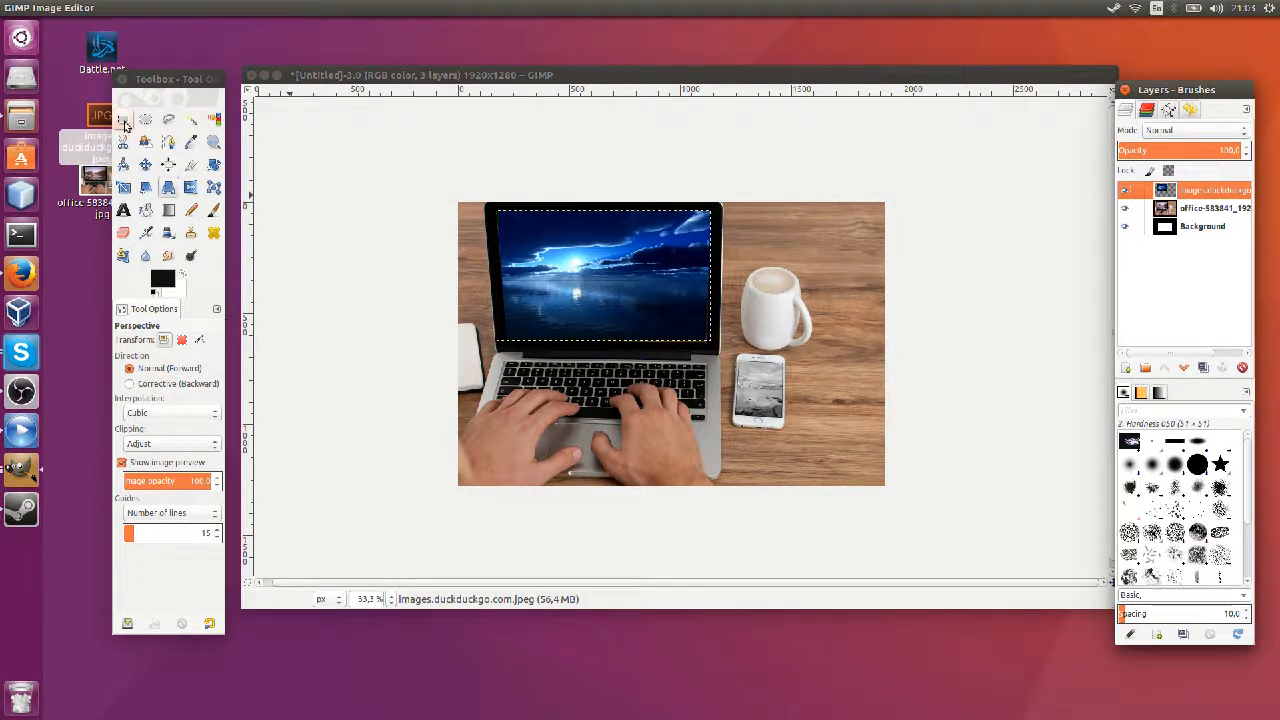
pyautogui.click(123, 119)
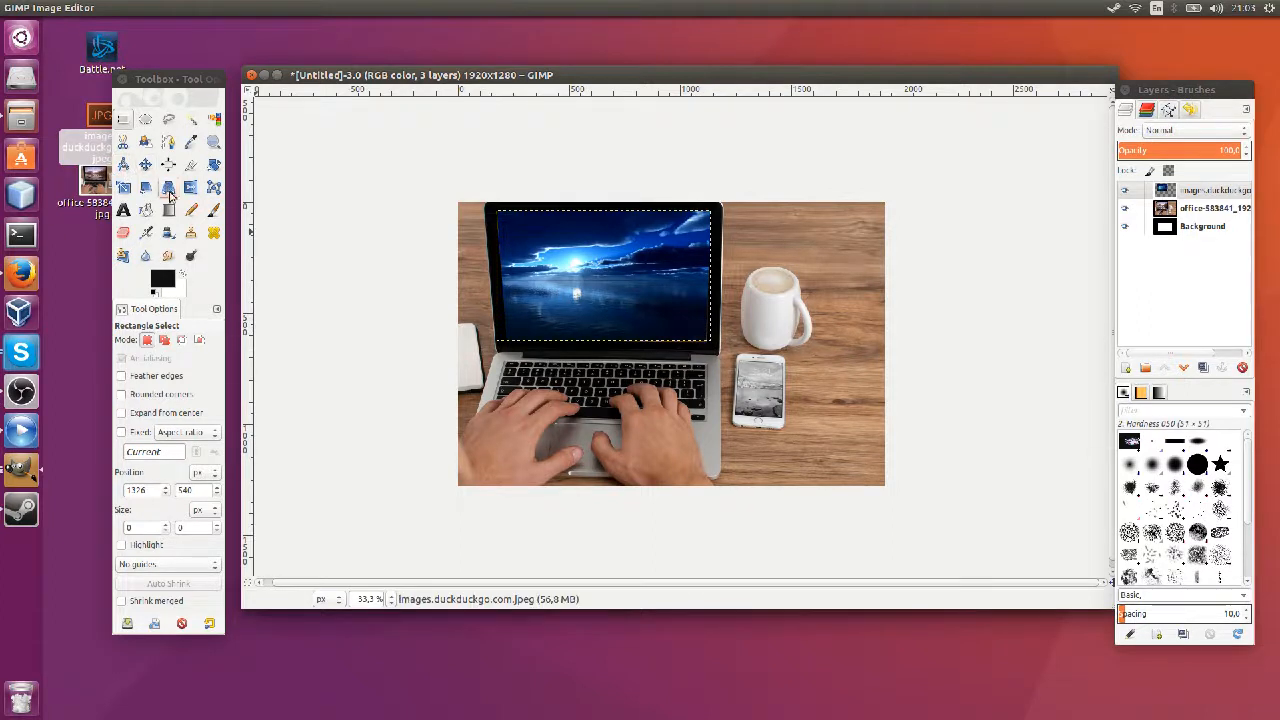
# Step: Nudge a lower corner onto the screen corner and apply the adjusted warp
pyautogui.click(168, 187)
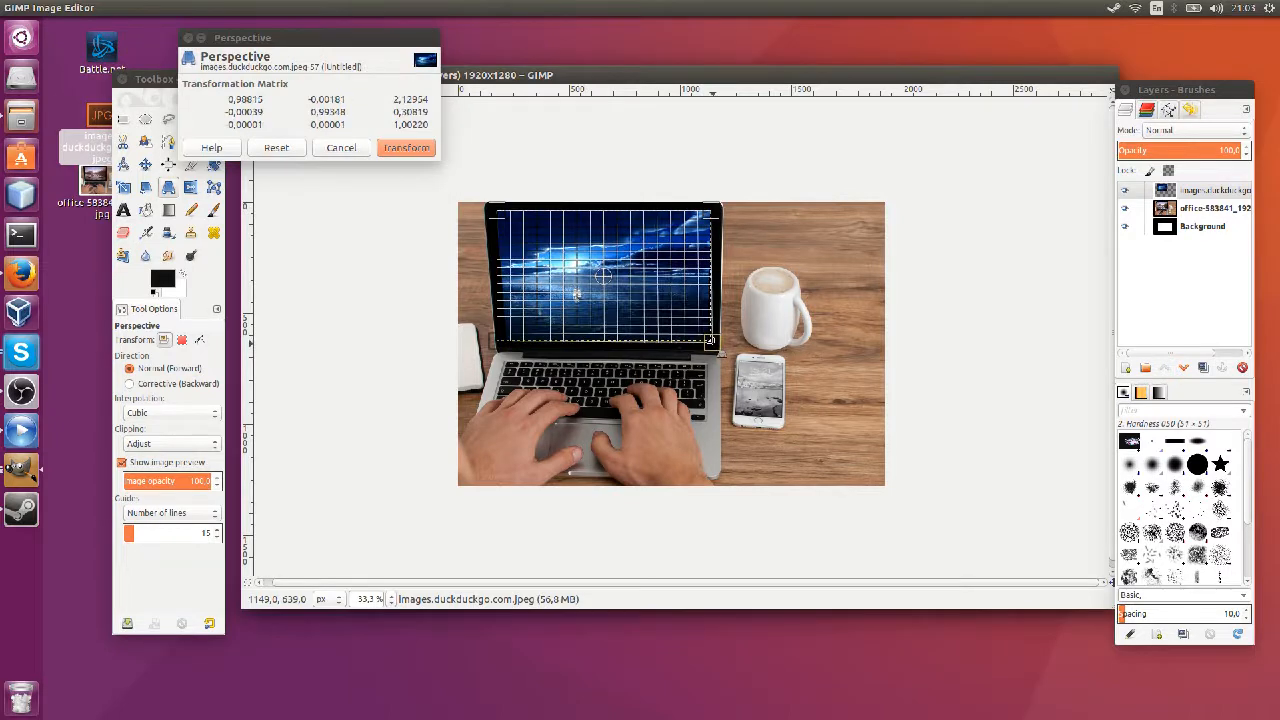
pyautogui.moveTo(713, 343); pyautogui.dragTo(710, 345)
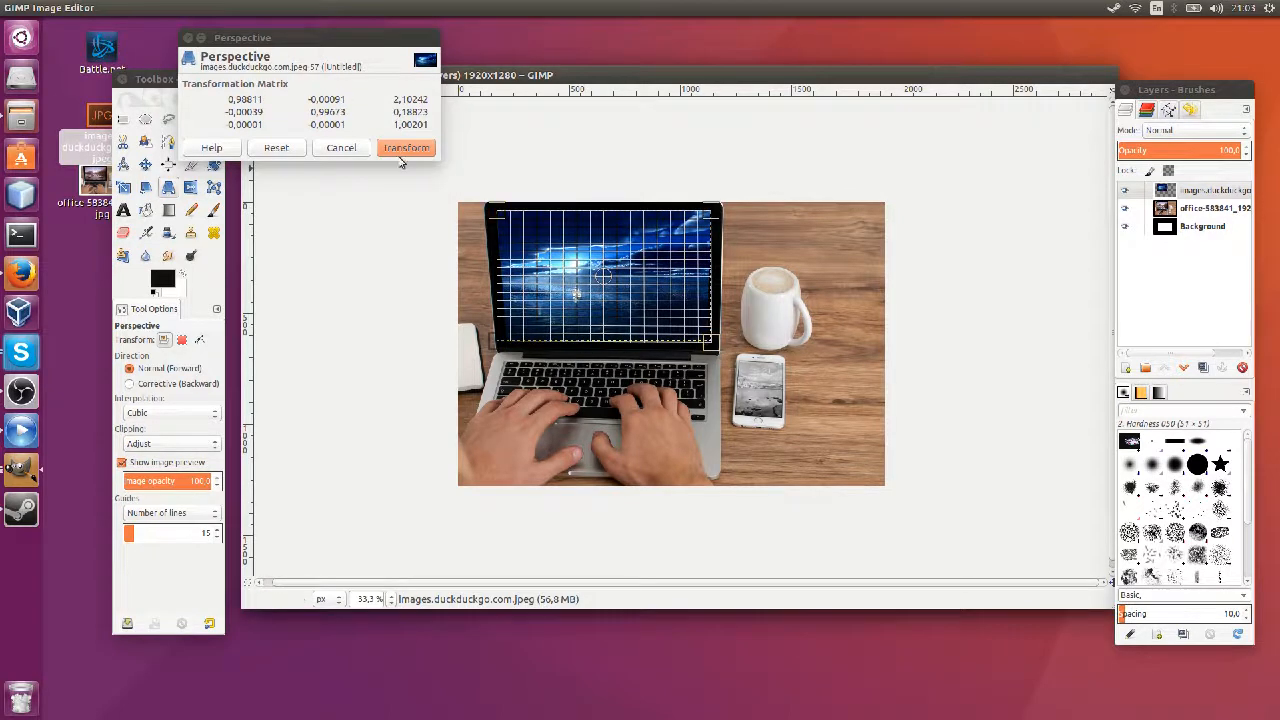
pyautogui.click(406, 147)
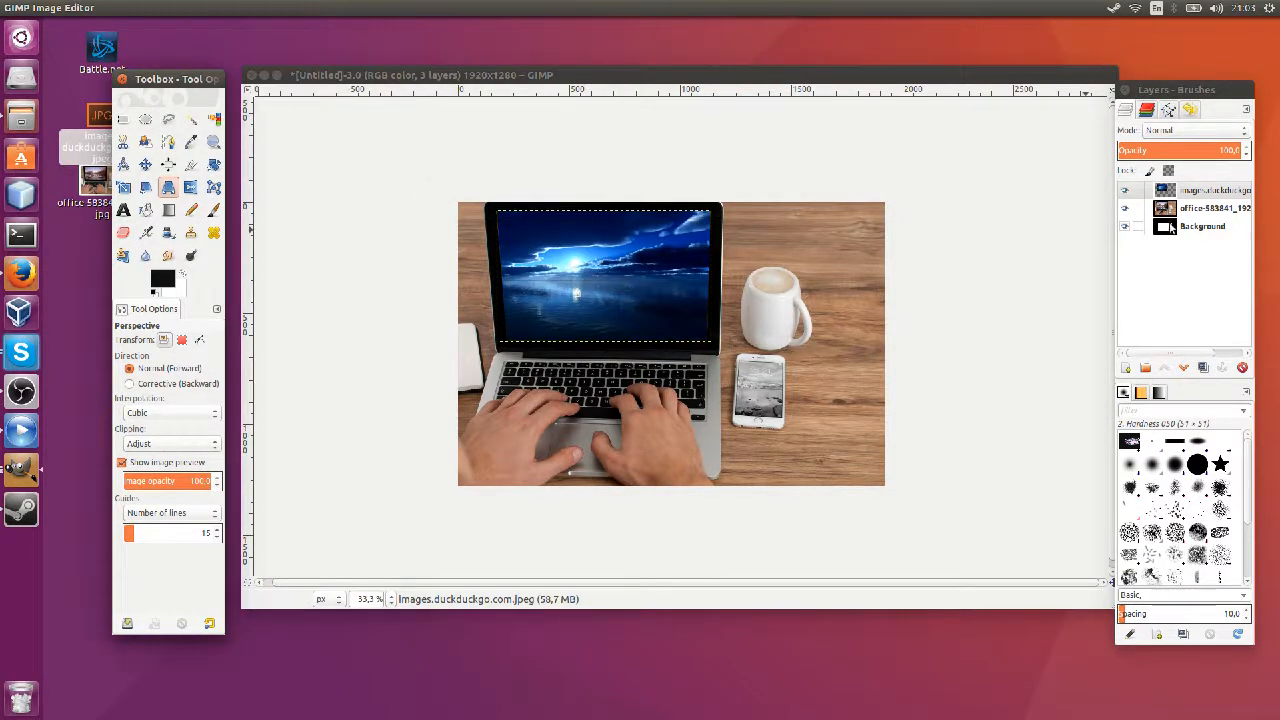
# Step: Select the office photo layer and apply a second perspective adjustment
pyautogui.click(1213, 208)
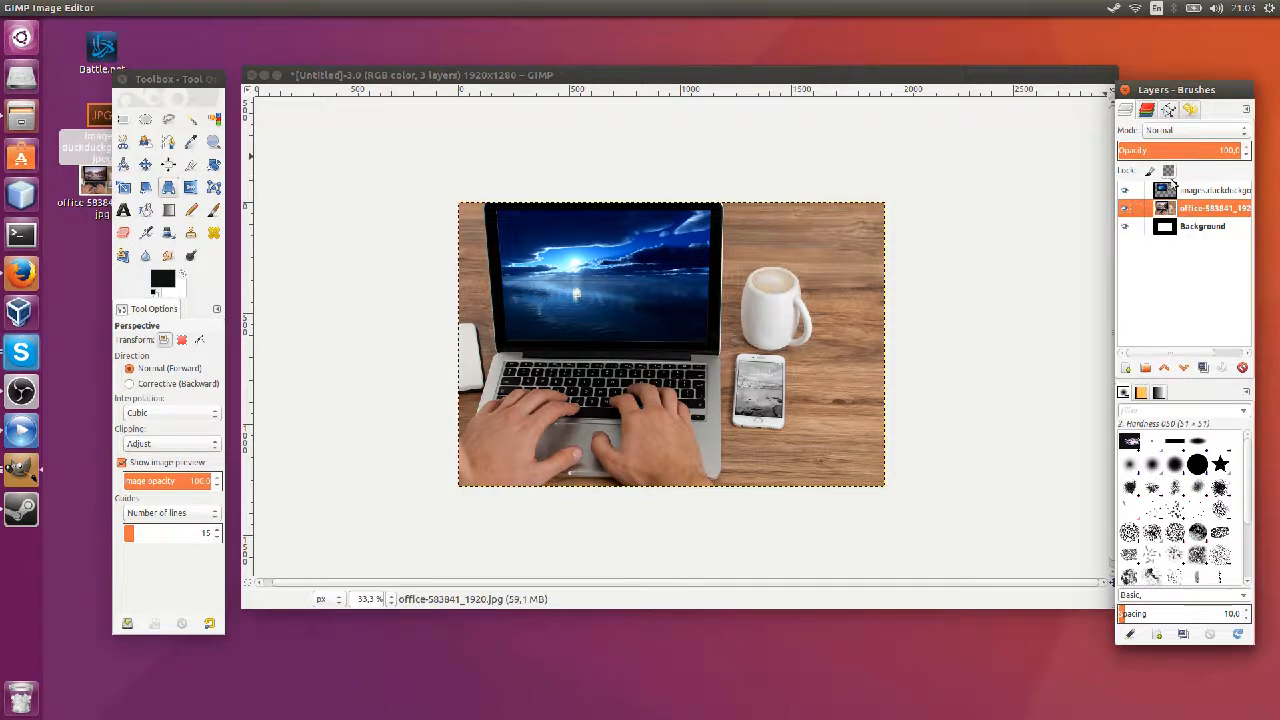
pyautogui.click(585, 275)
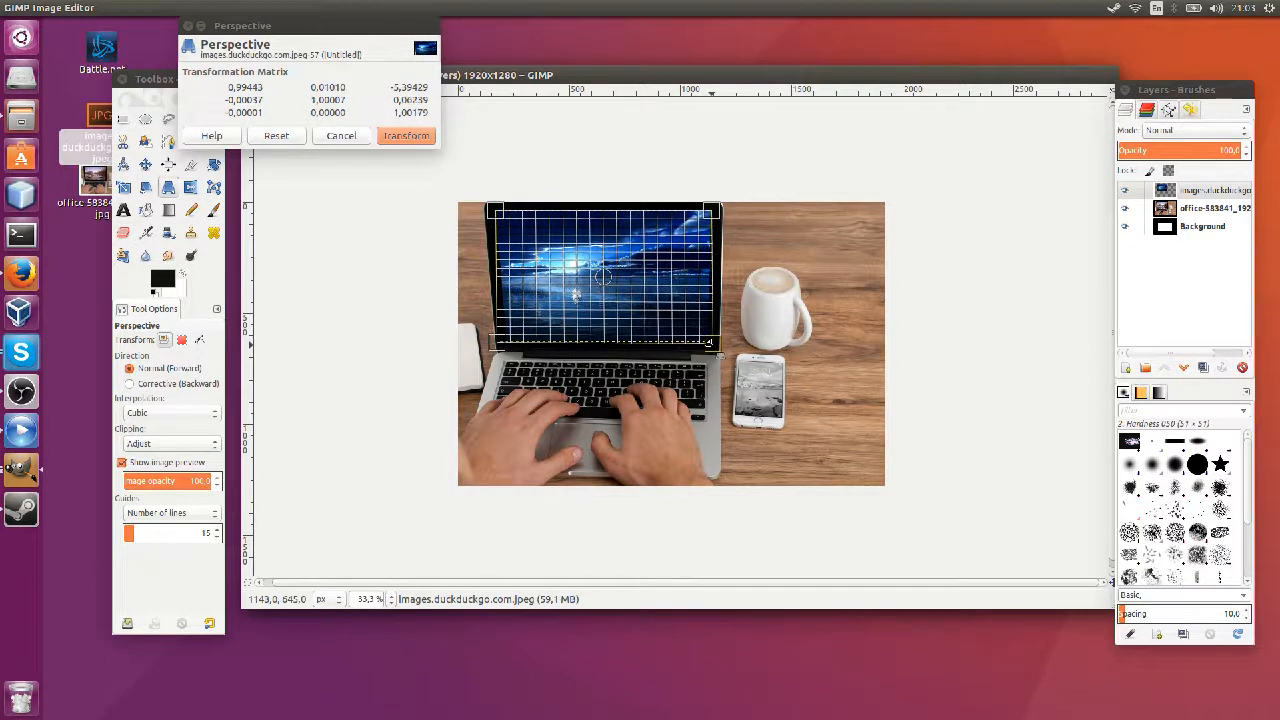
pyautogui.click(405, 135)
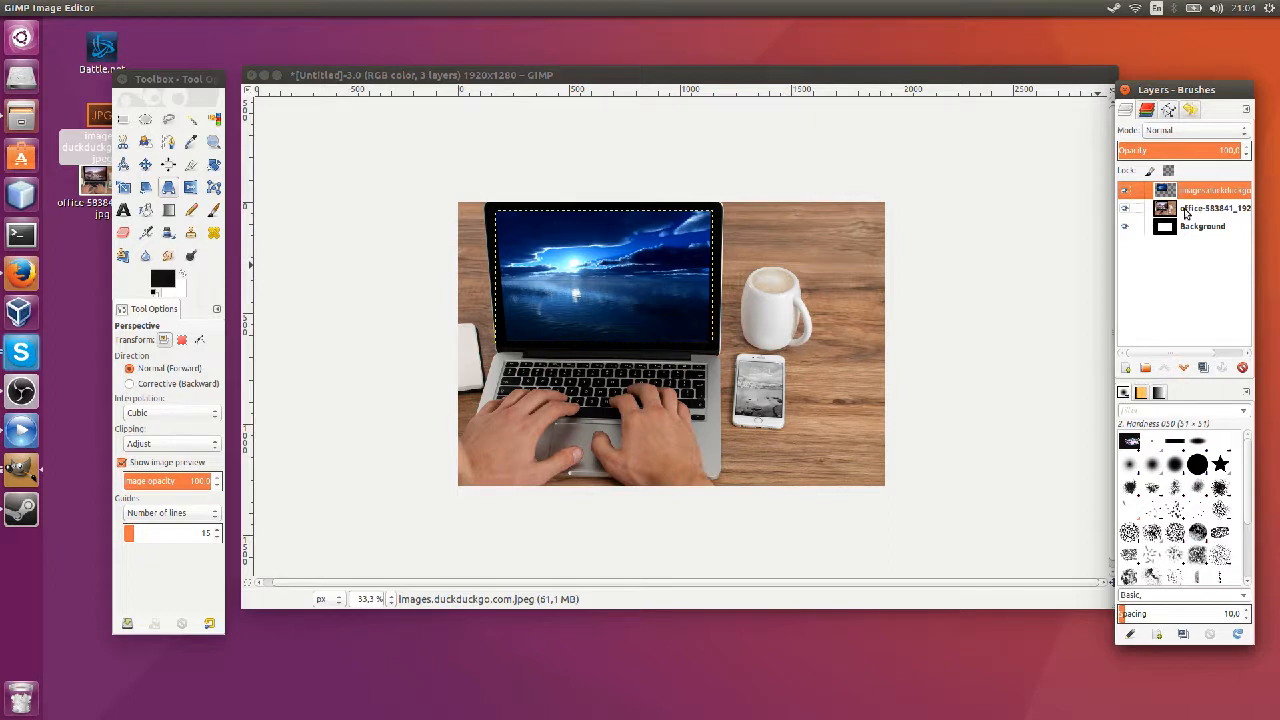
pyautogui.click(1200, 208)
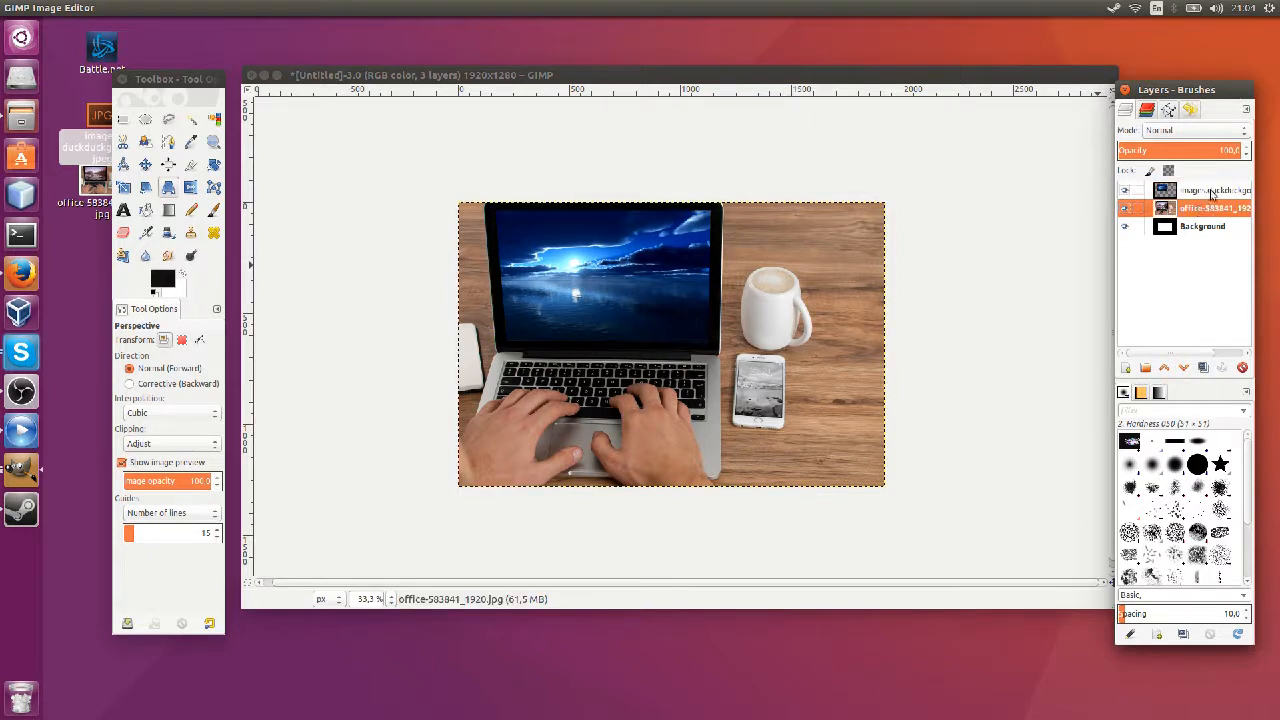
pyautogui.click(1210, 190)
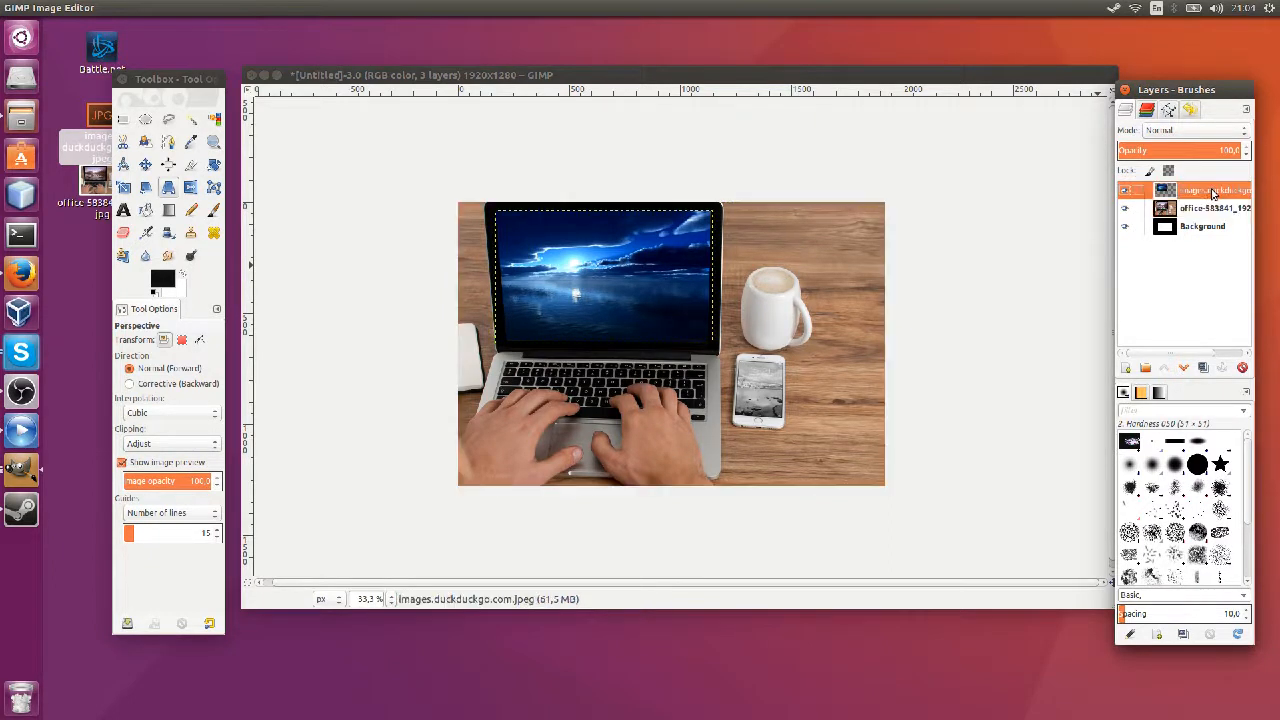
pyautogui.click(1200, 208)
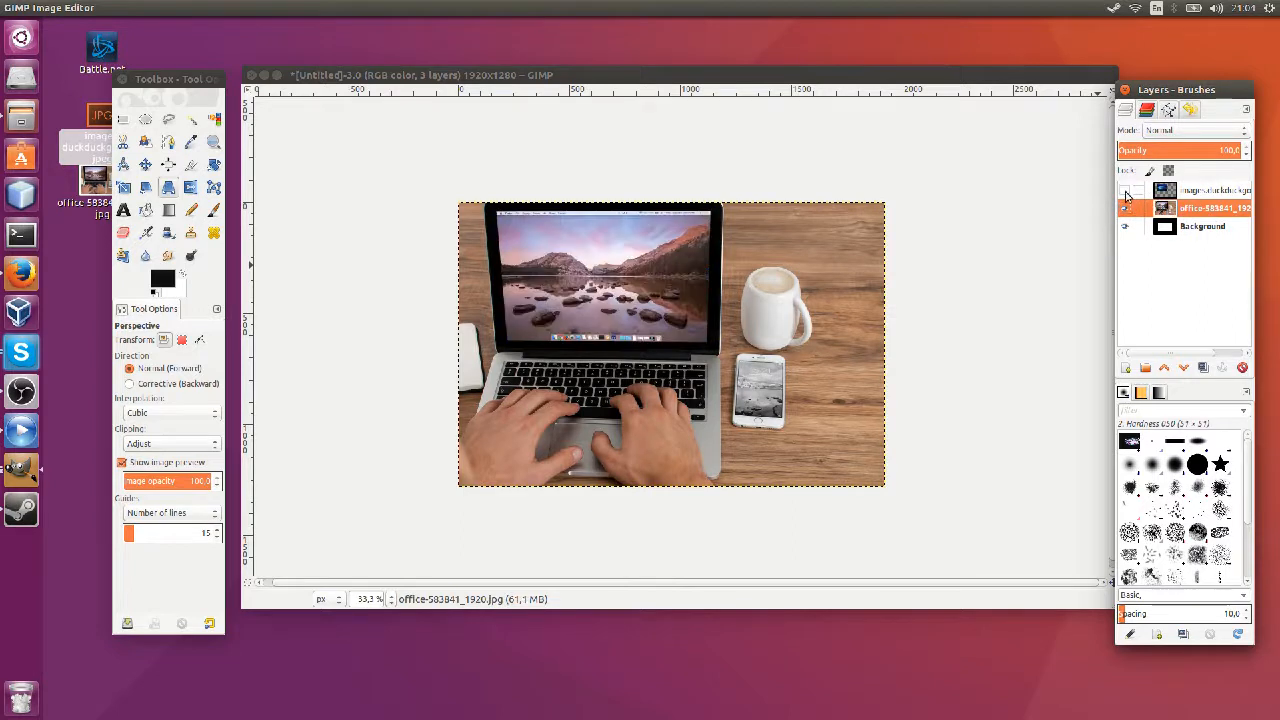
pyautogui.click(1126, 193)
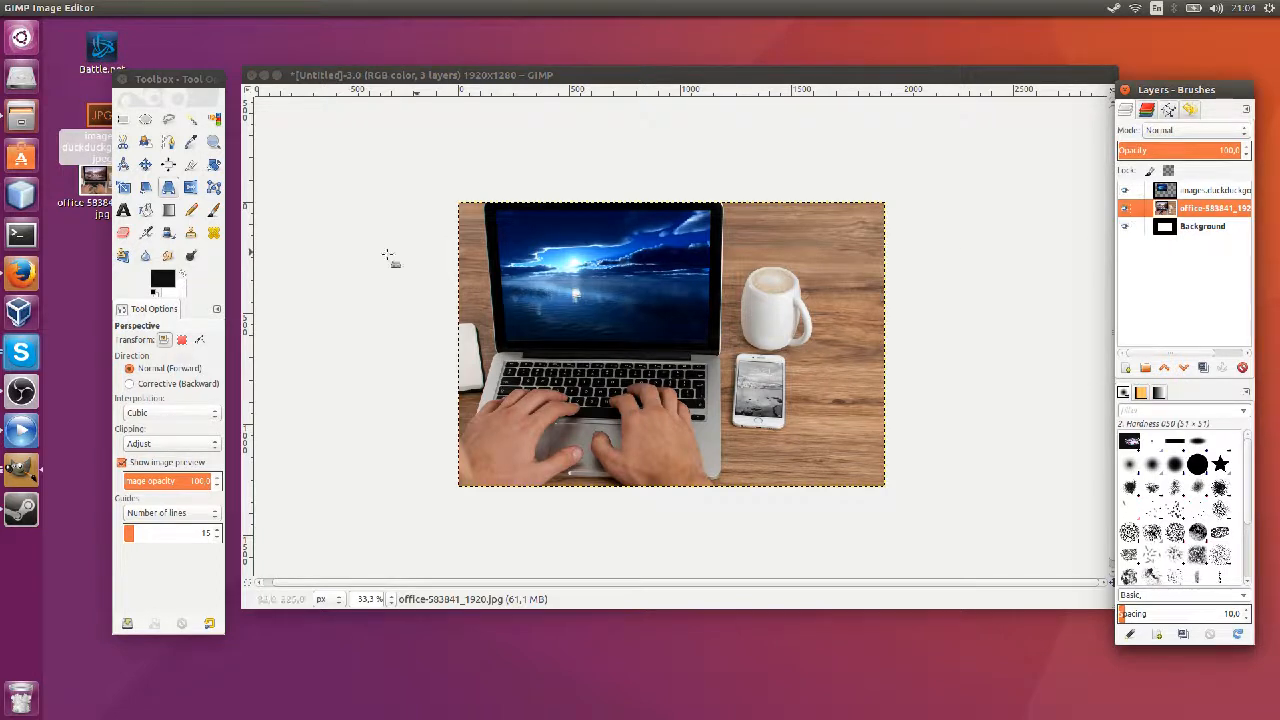
pyautogui.moveTo(685, 212)
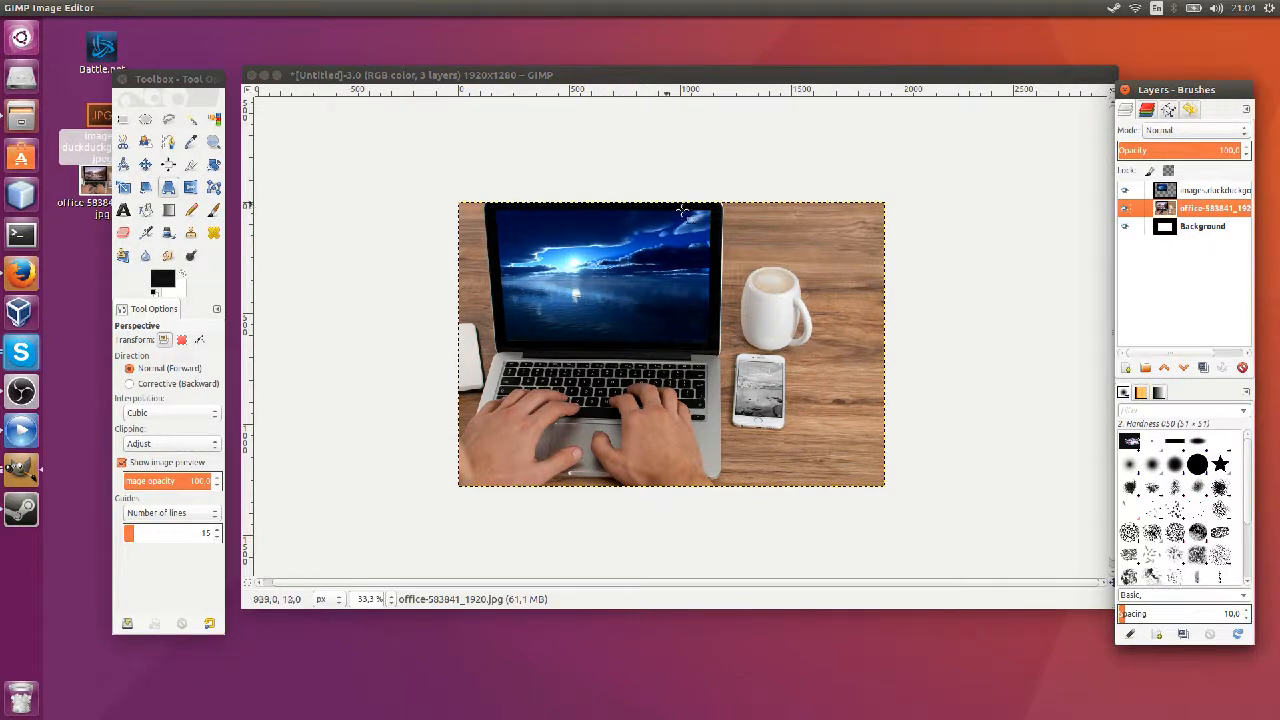
pyautogui.moveTo(753, 222)
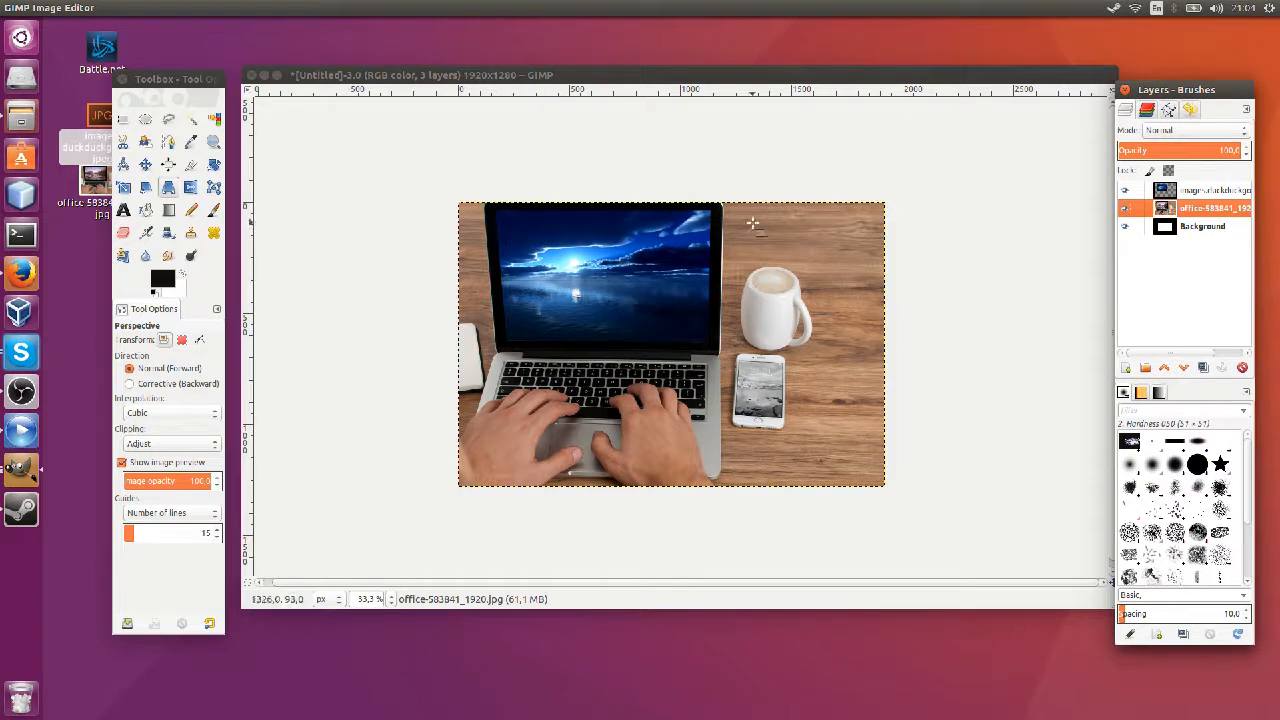
pyautogui.moveTo(625, 298)
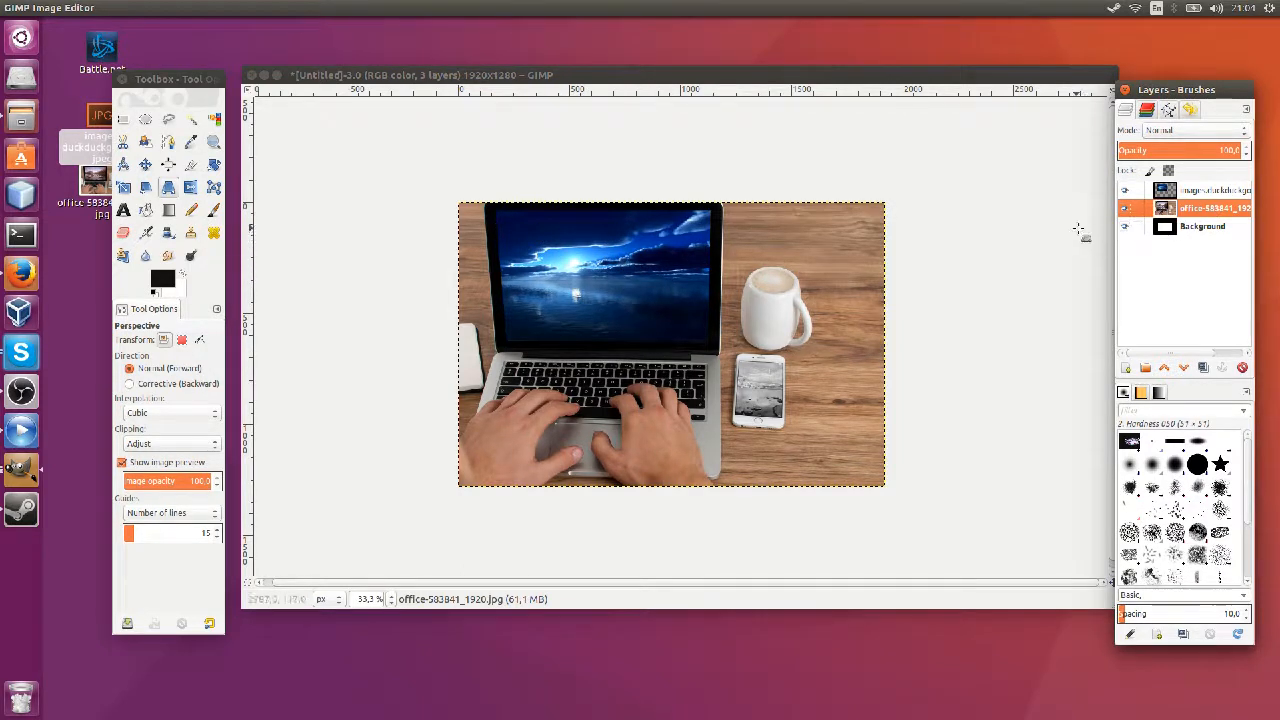
pyautogui.moveTo(668, 280)
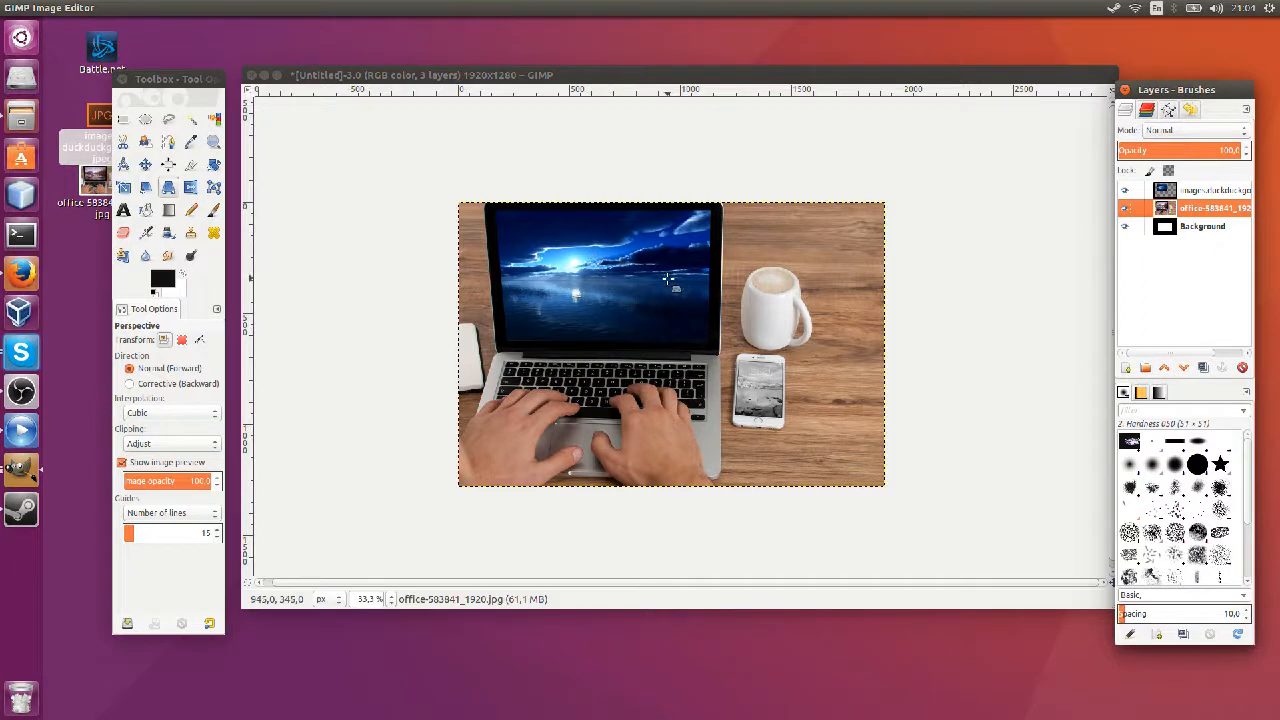